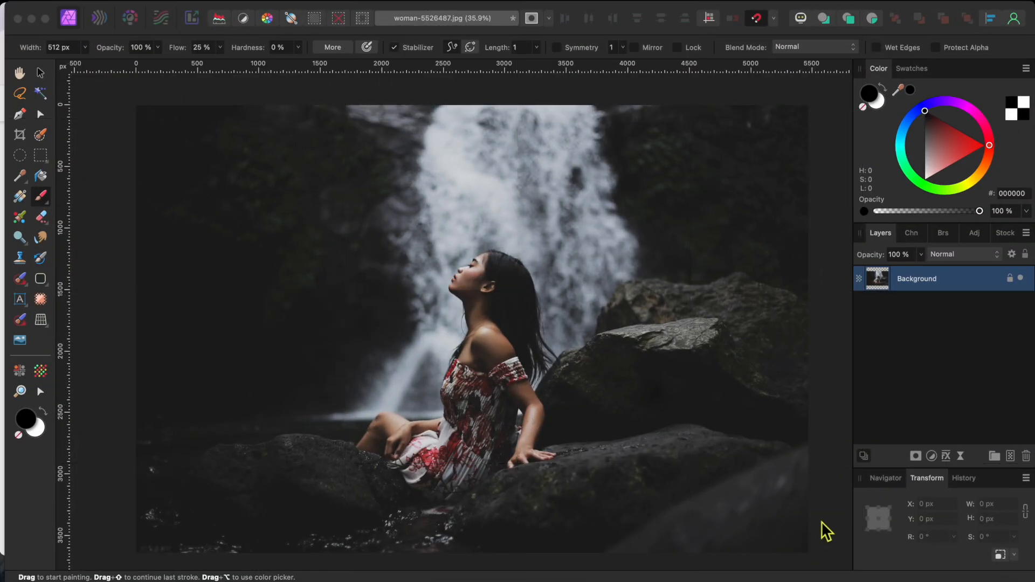
mouse_move(643, 412)
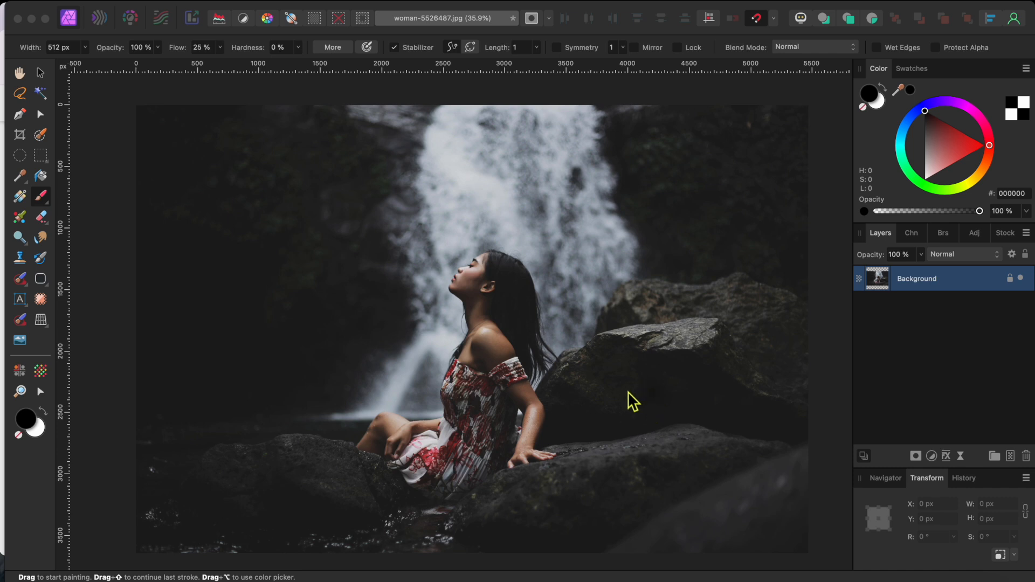
mouse_move(20, 218)
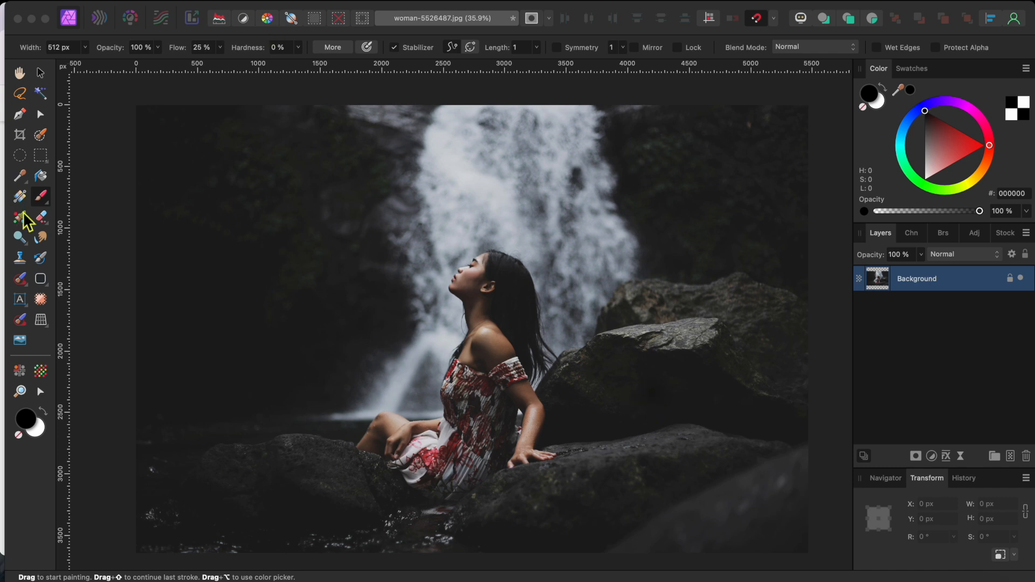
mouse_move(44, 222)
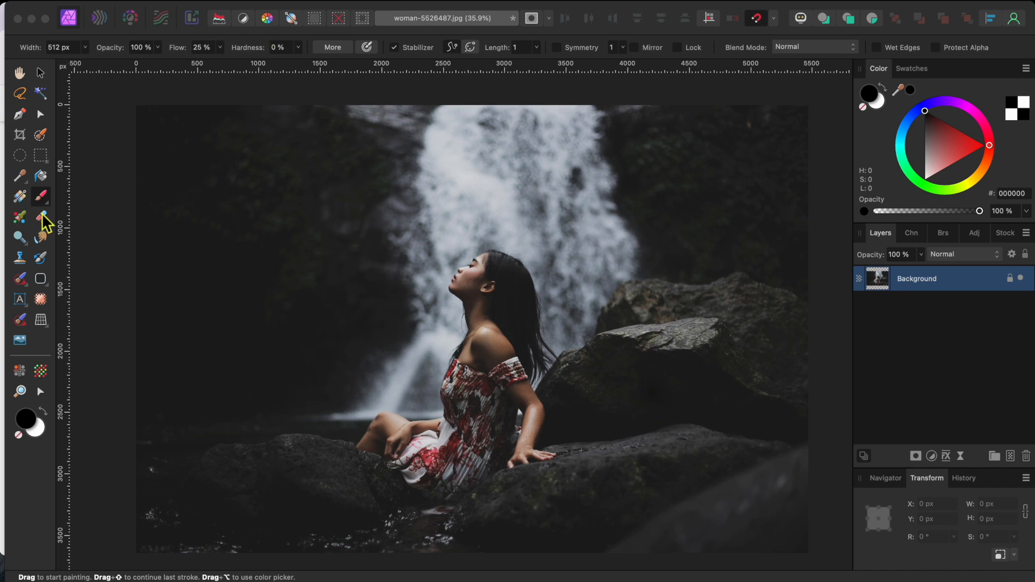
Paint a selection with the Selection Brush over the foreground rocks, right-hand boulder and the woman.
left_click(41, 73)
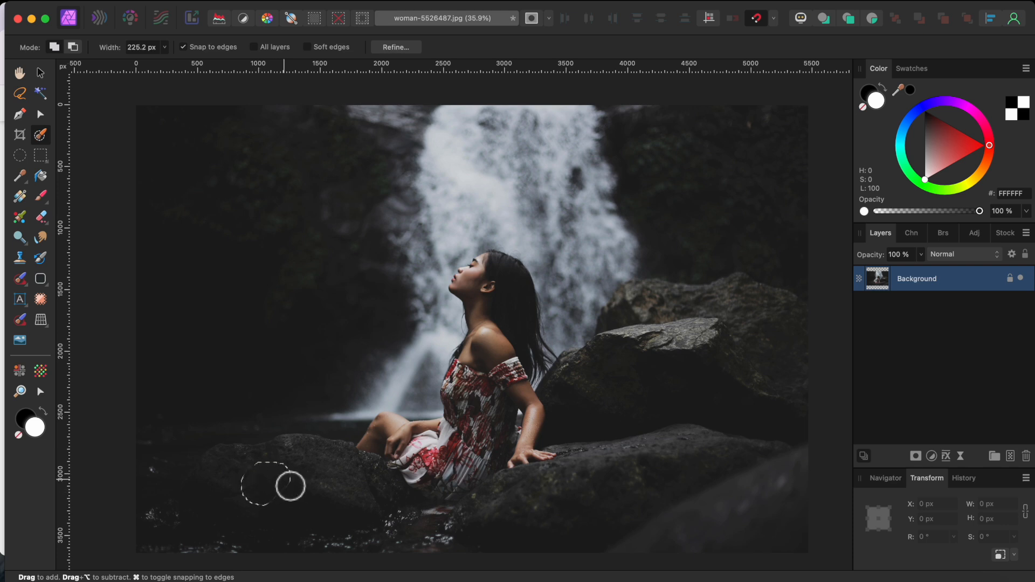
left_click_drag(284, 485, 228, 472)
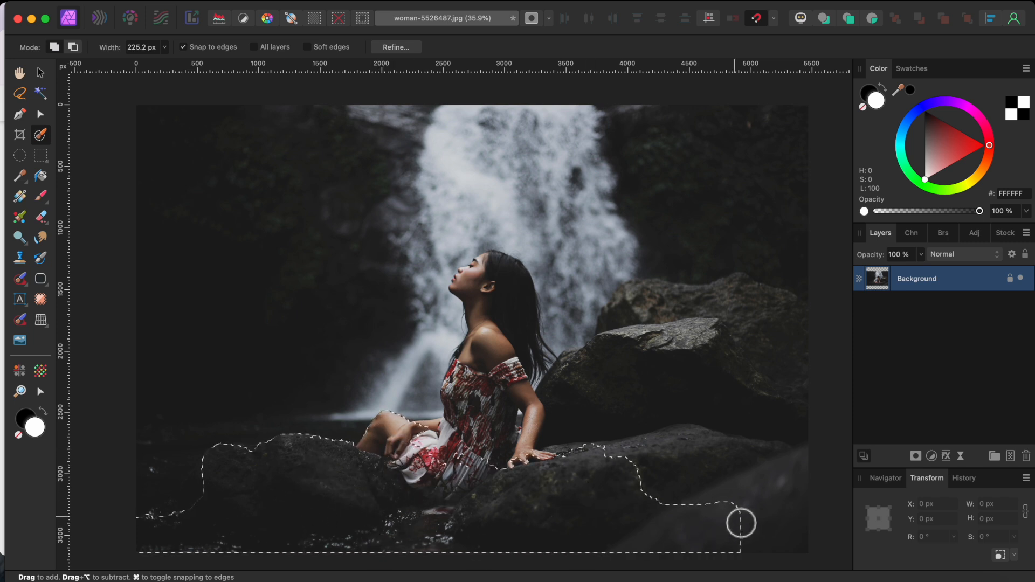
left_click_drag(743, 524, 765, 335)
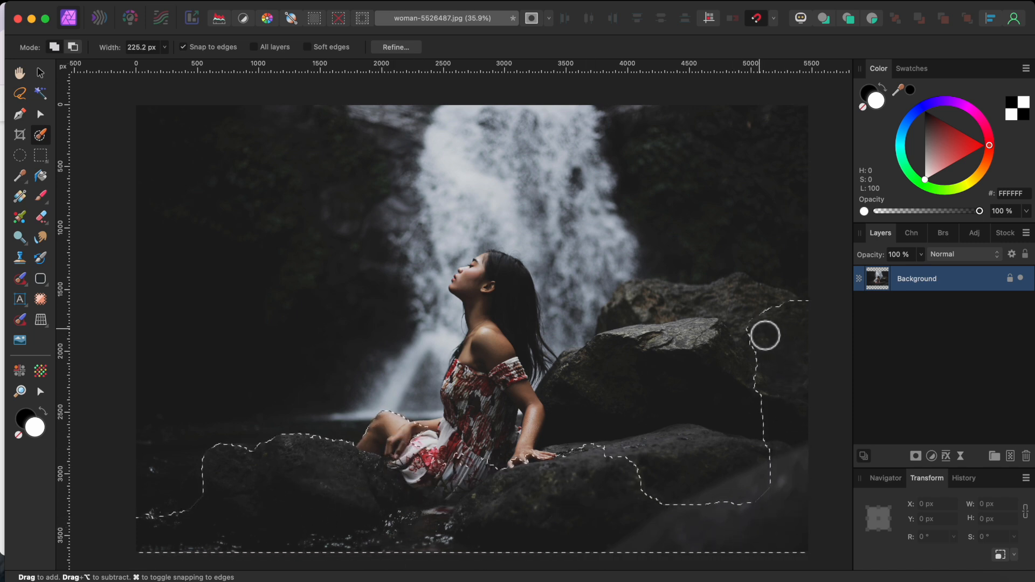
left_click_drag(764, 333, 638, 309)
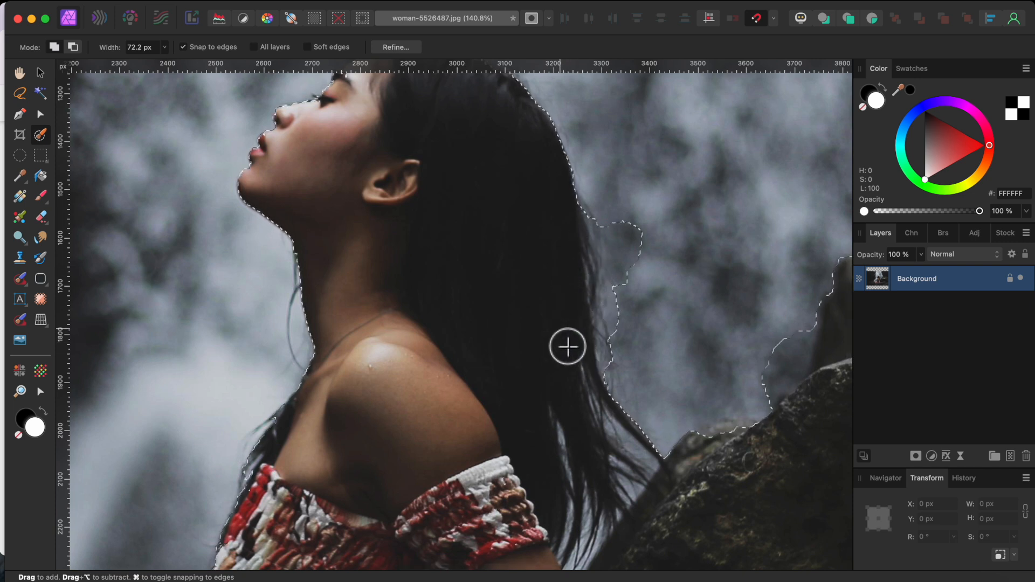
mouse_move(678, 233)
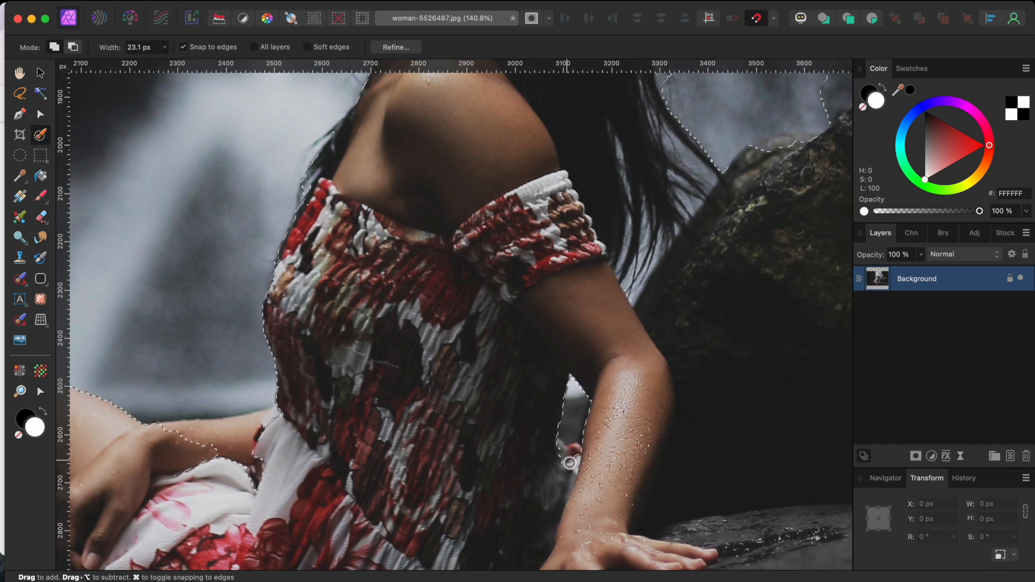
mouse_move(489, 497)
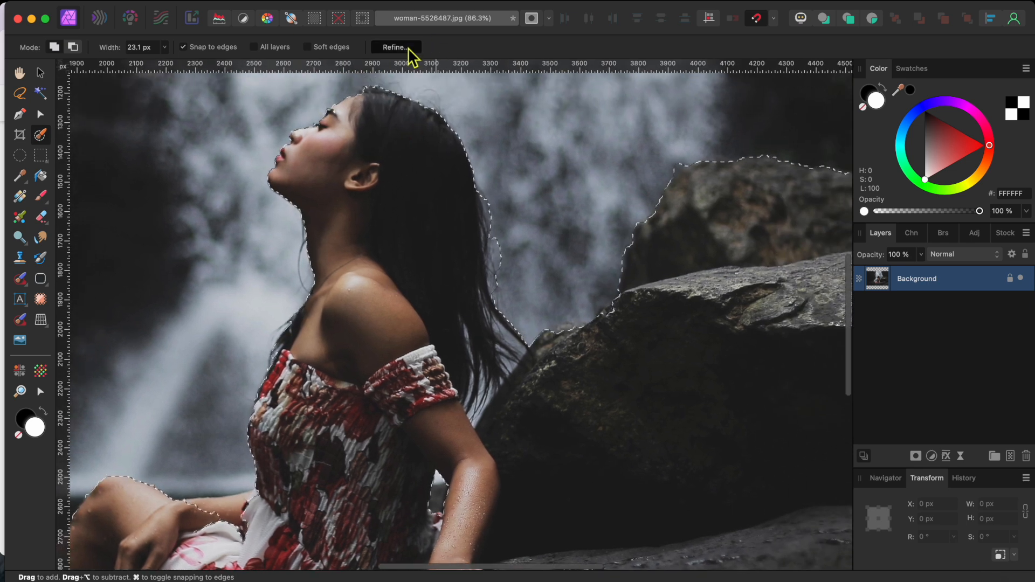
Refine the selection edge along the woman's hair to catch loose strands.
left_click(395, 46)
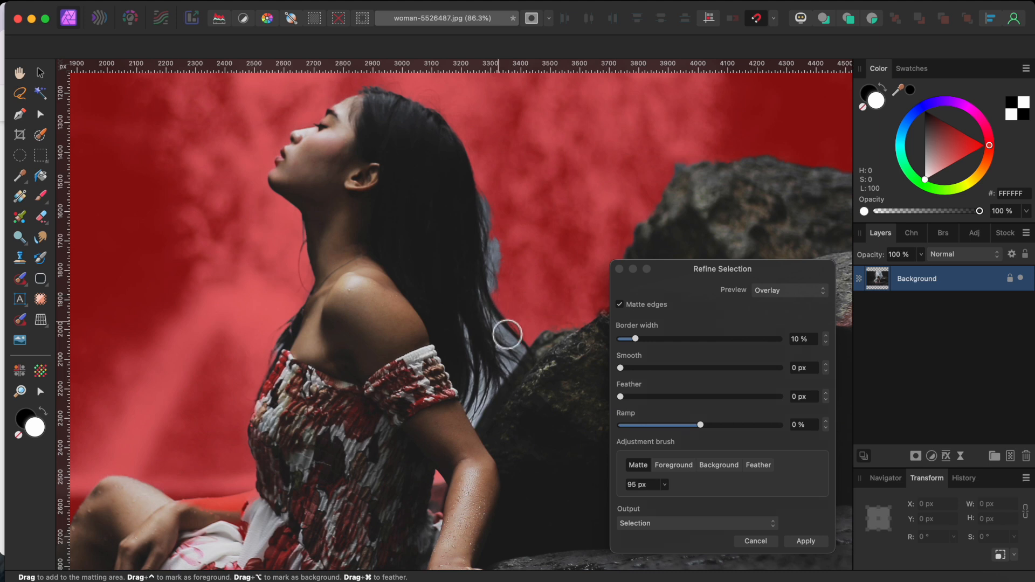
left_click_drag(505, 333, 498, 302)
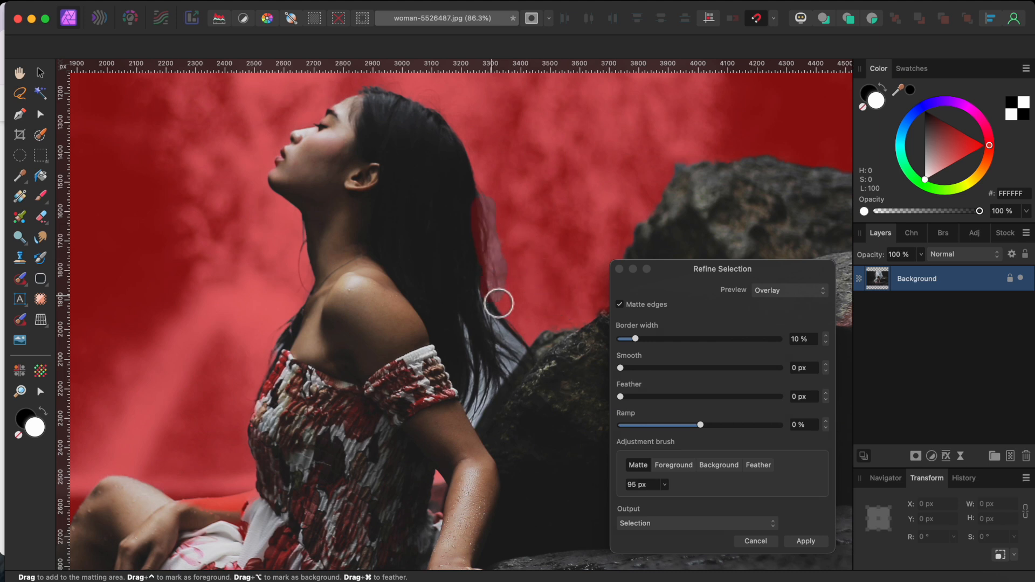
left_click_drag(500, 304, 488, 401)
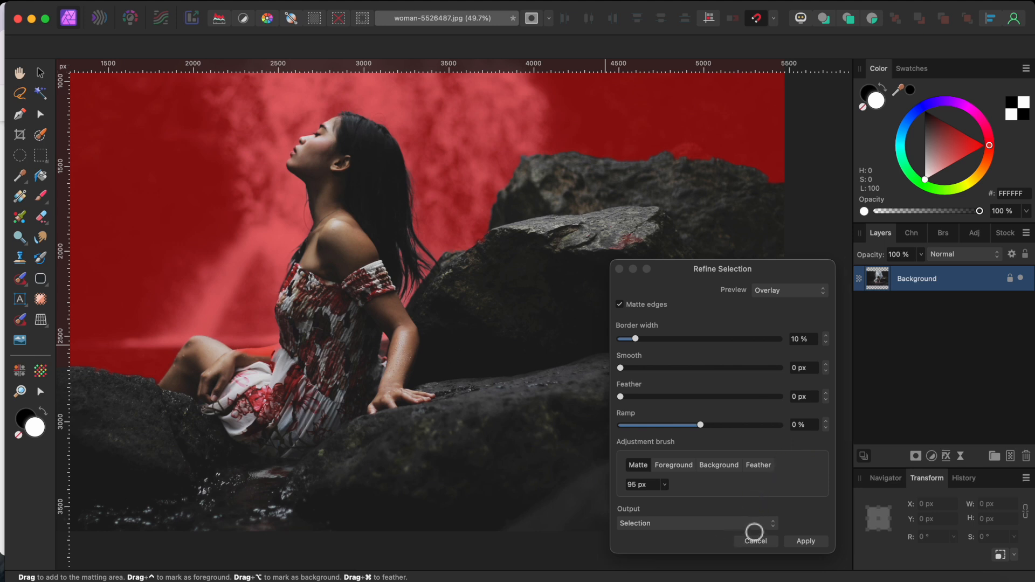
Output the refined selection as a new layer with mask.
left_click(693, 523)
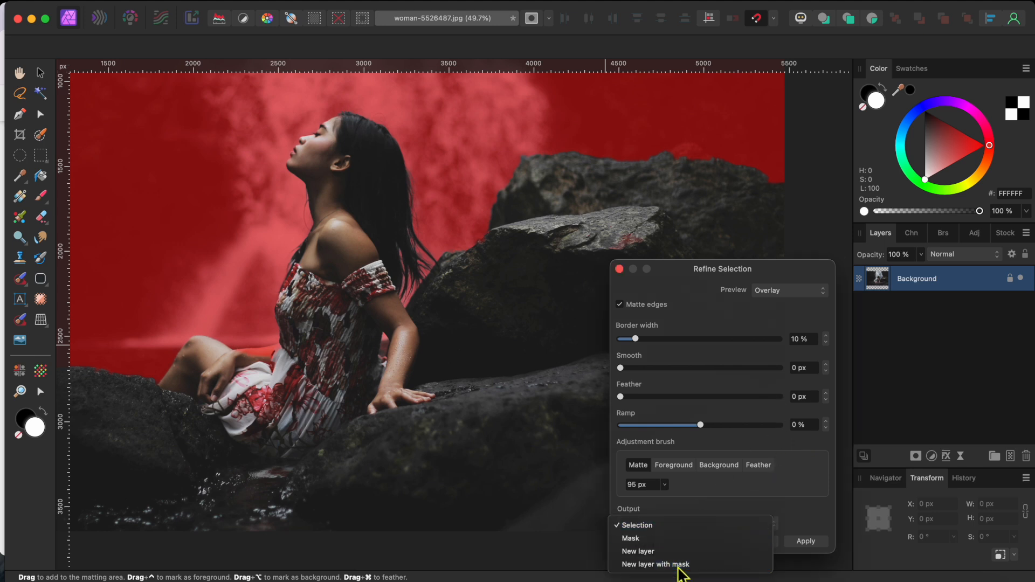
left_click(654, 563)
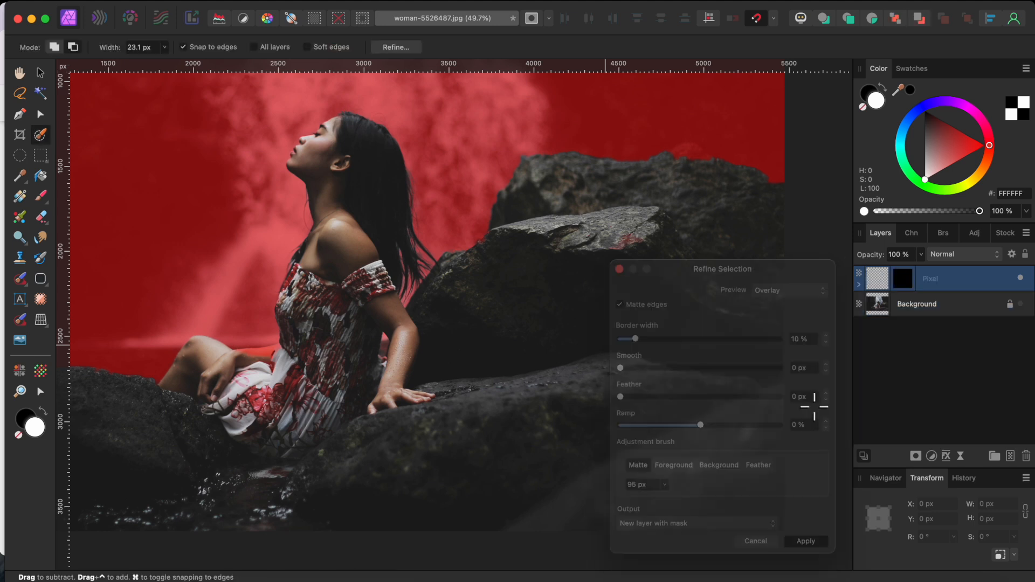
Hide the original photo to check the cut-out against transparency, then show it again.
left_click(806, 541)
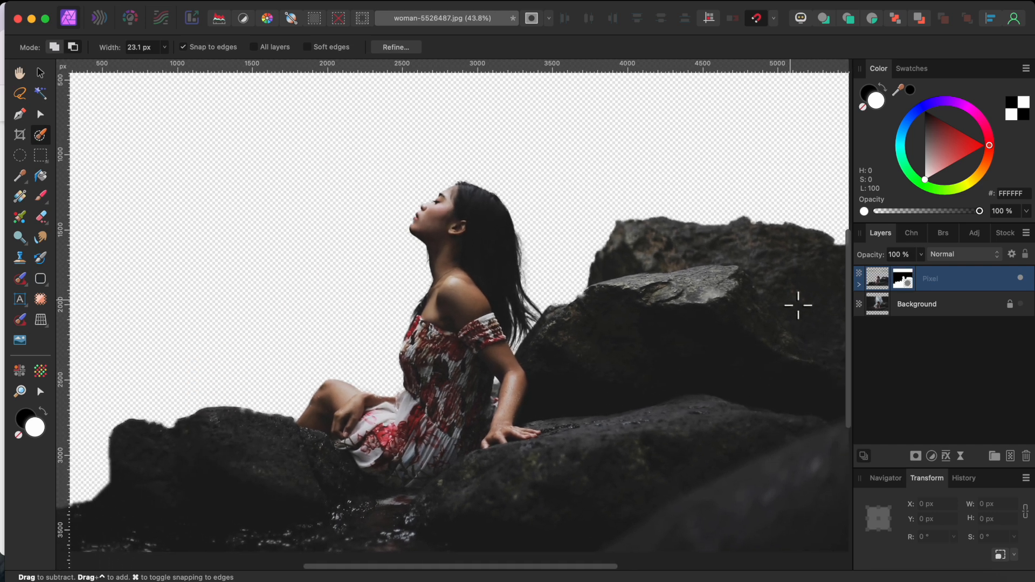
mouse_move(1029, 325)
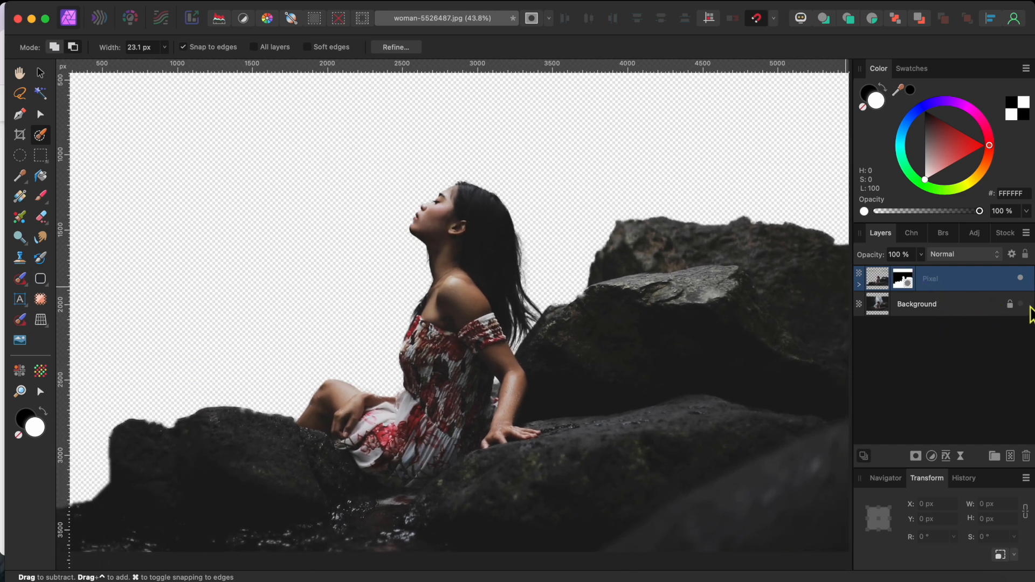
left_click(917, 304)
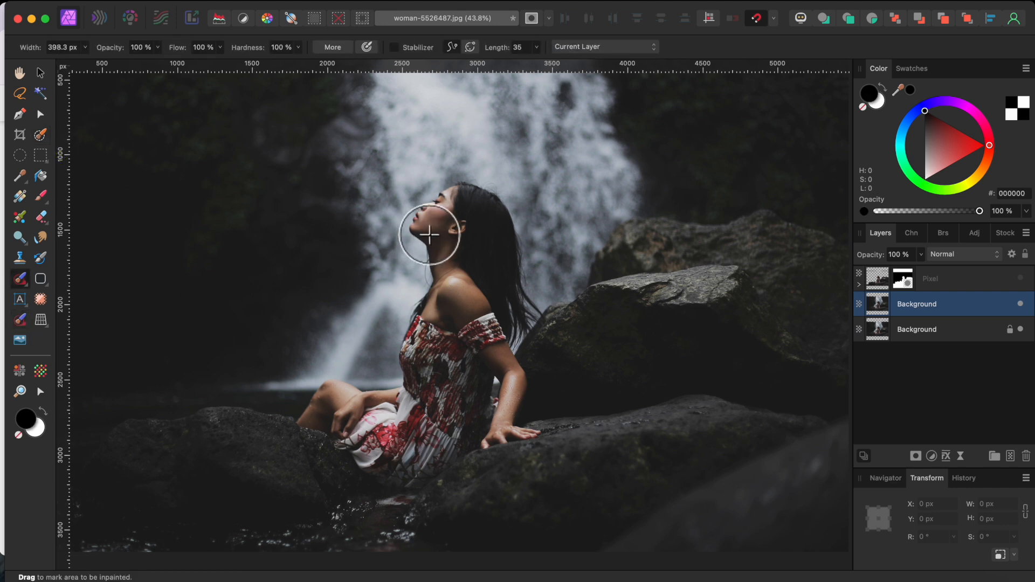
Inpaint the woman away on the duplicate background layer, covering her head and body.
left_click_drag(426, 234, 452, 208)
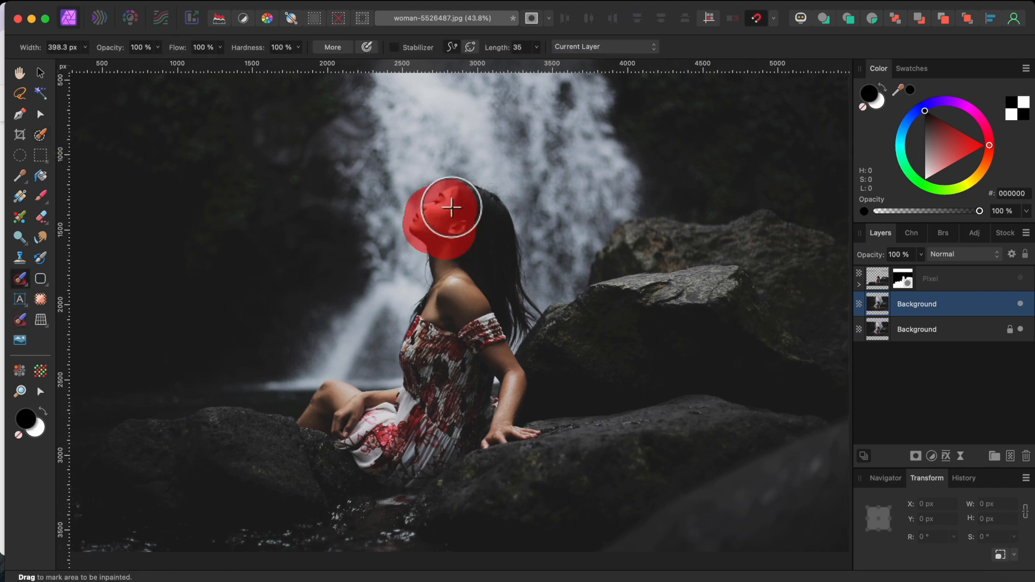
left_click_drag(452, 208, 418, 363)
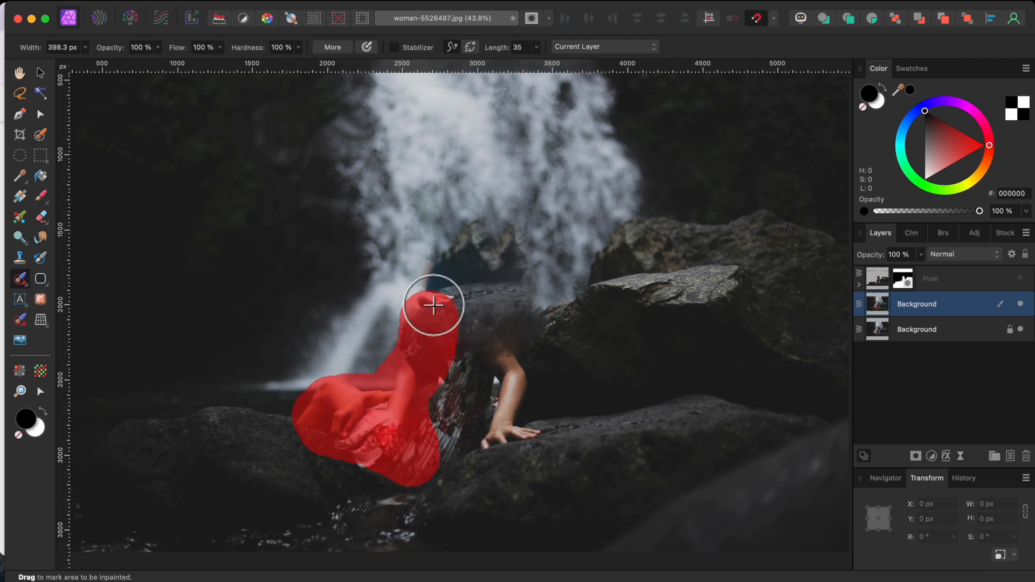
left_click_drag(433, 304, 463, 377)
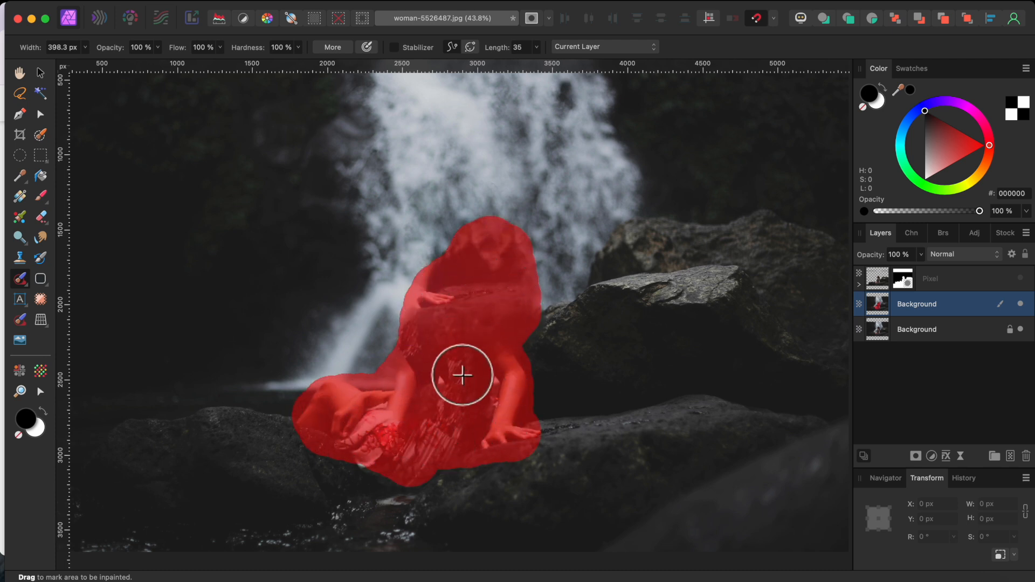
left_click(462, 375)
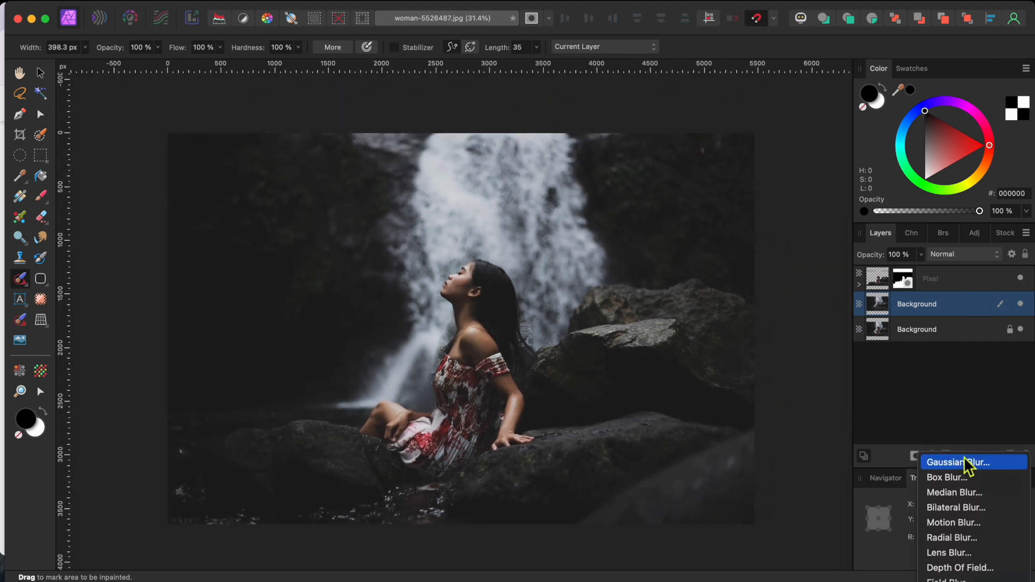
mouse_move(973, 532)
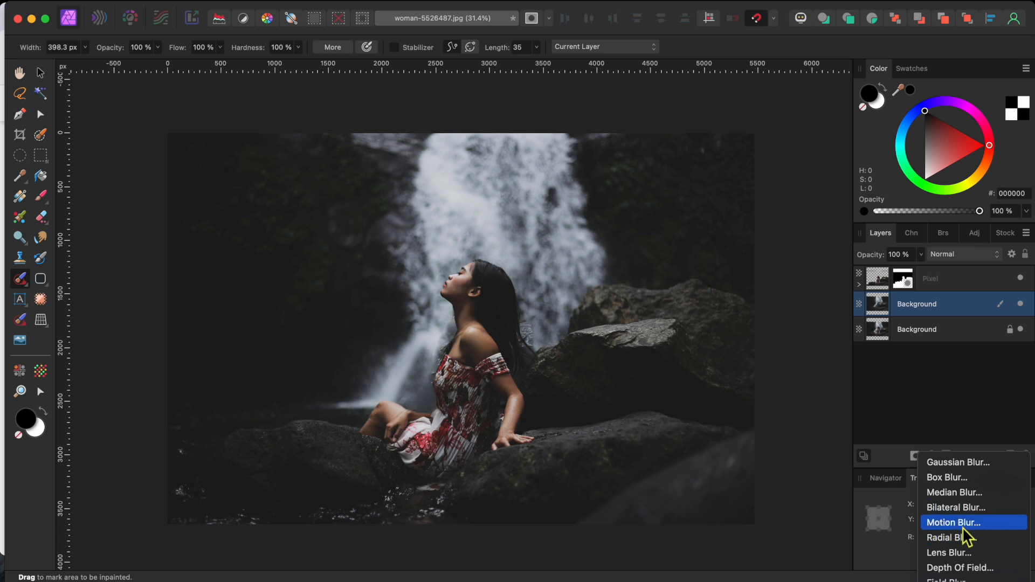
Add a live Motion Blur at 270° rotation with a 200 px radius to the background layer.
left_click(961, 521)
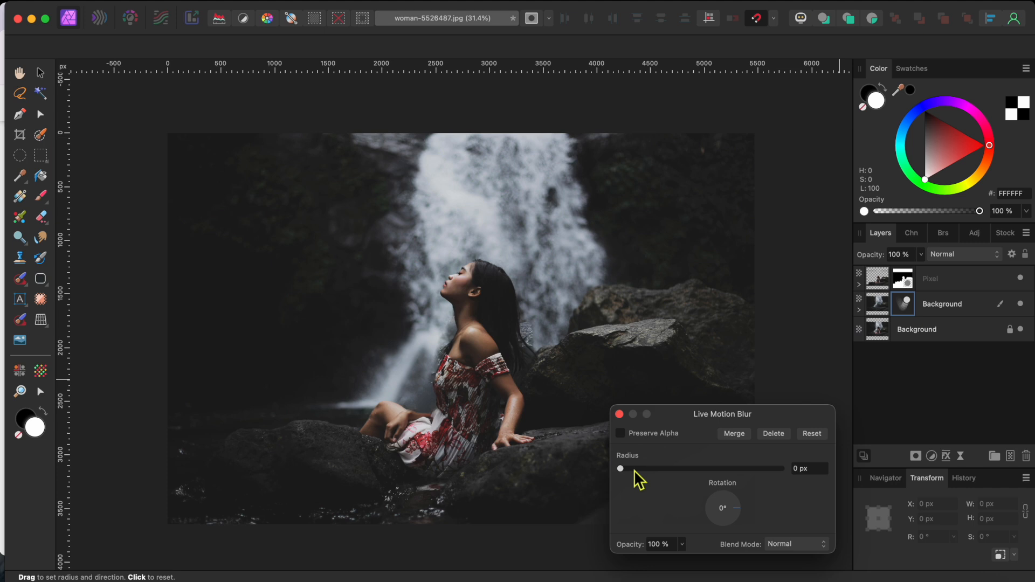
left_click_drag(619, 469, 666, 469)
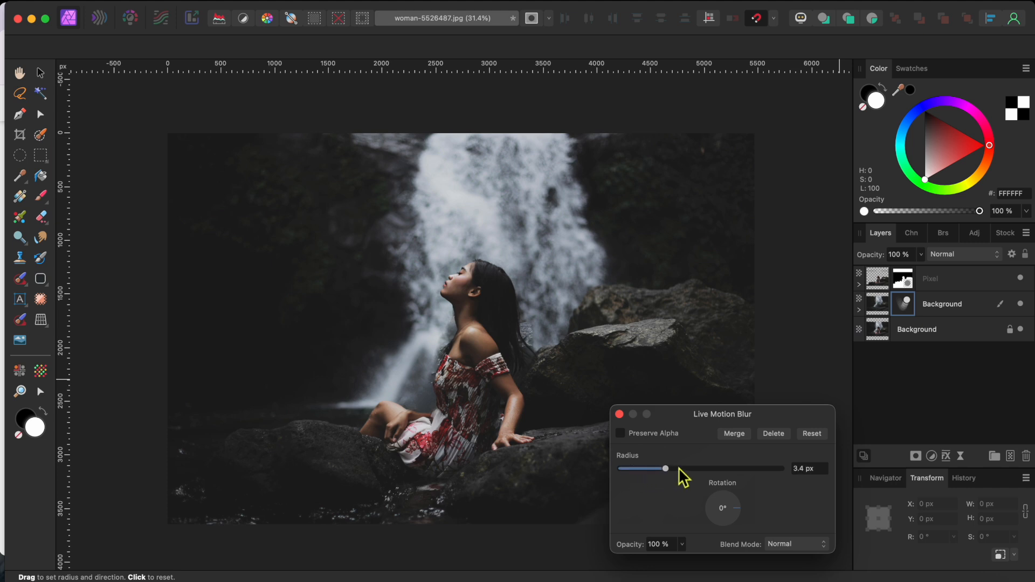
left_click_drag(665, 468, 783, 468)
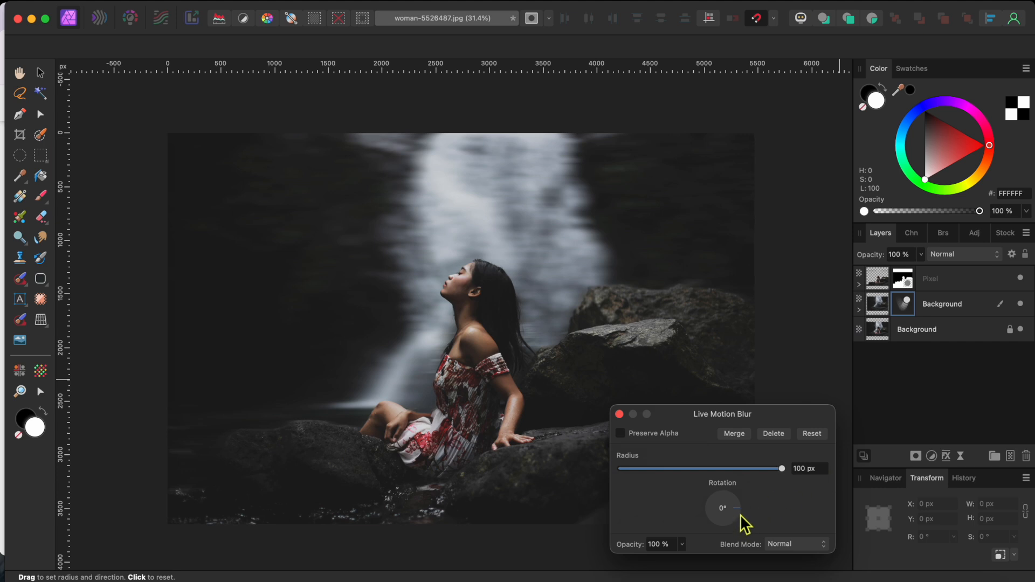
left_click_drag(739, 522, 725, 519)
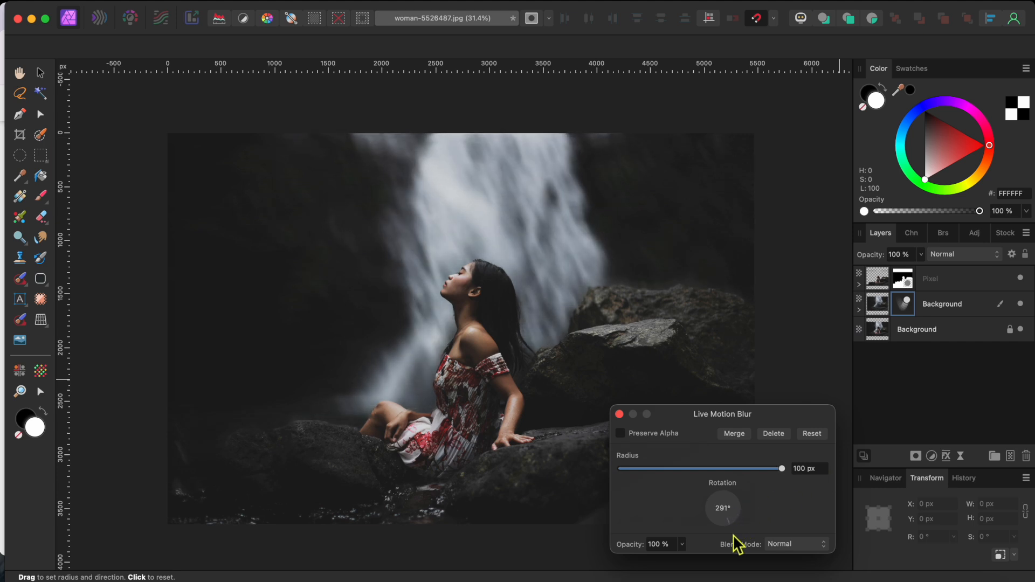
left_click_drag(733, 516, 723, 528)
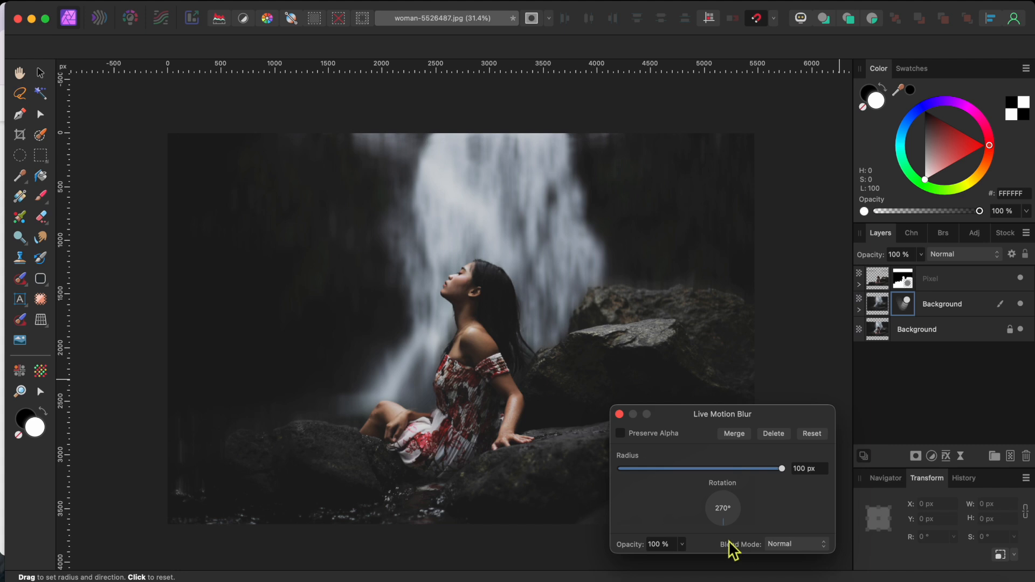
left_click(809, 468)
type("200")
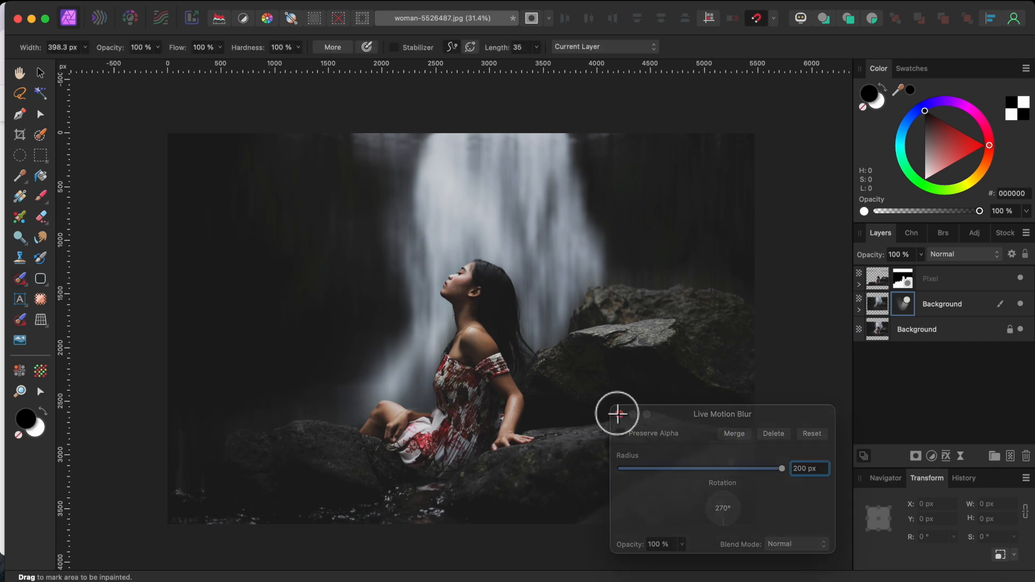
left_click(733, 433)
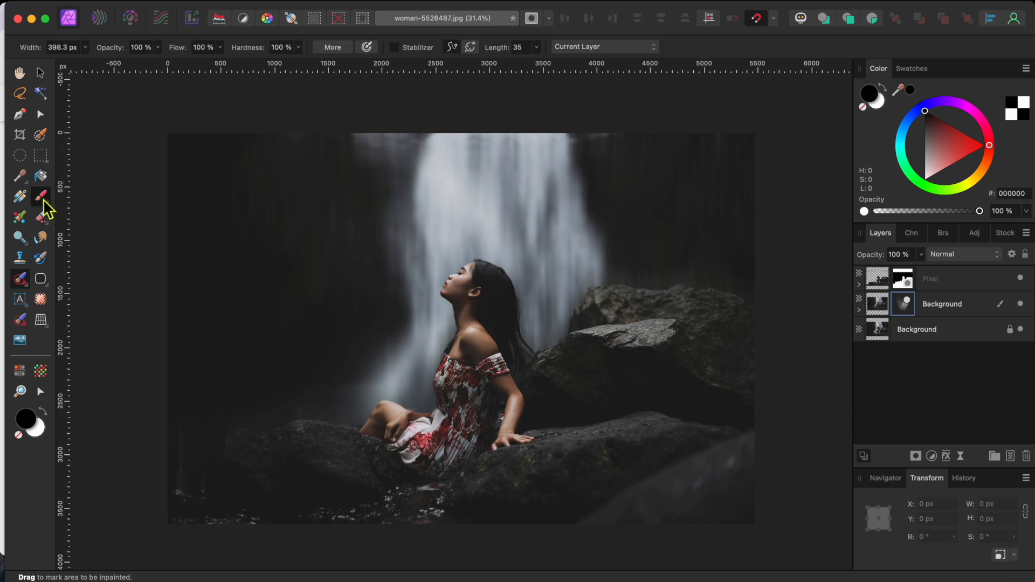
Switch to the Paint Brush for masking the blur off the trees and rocks.
left_click(41, 196)
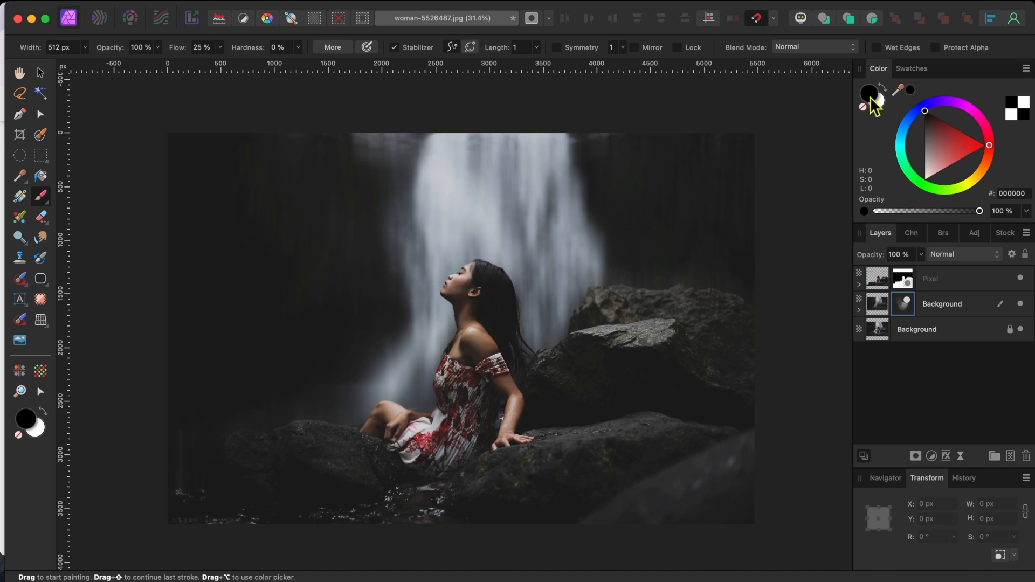
mouse_move(332, 263)
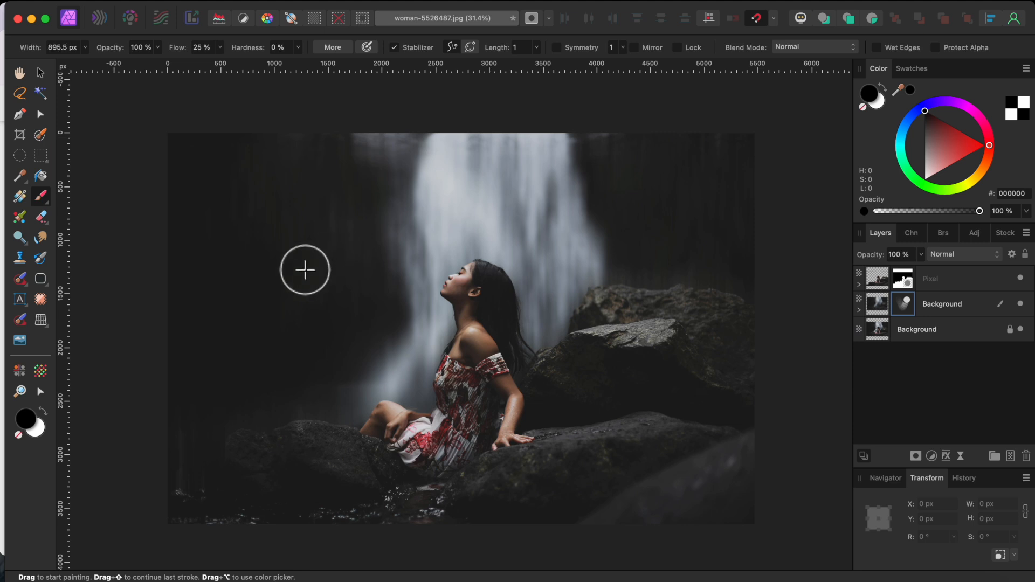
mouse_move(220, 160)
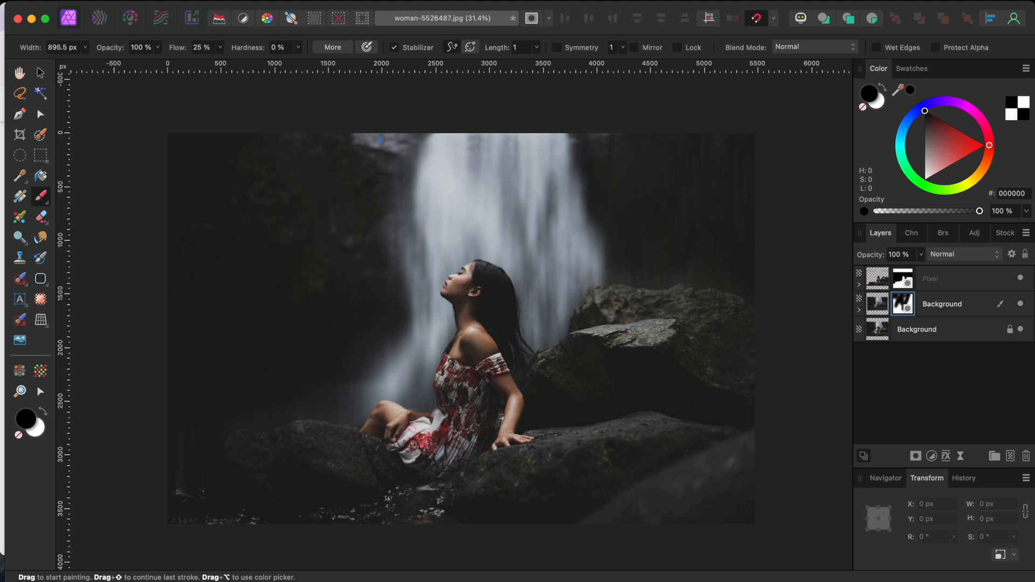
mouse_move(194, 490)
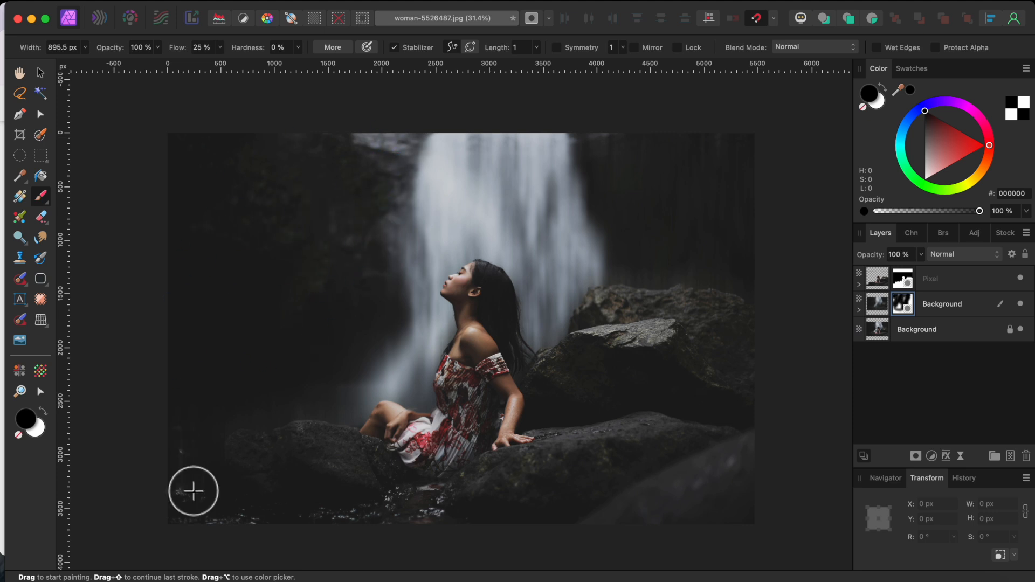
mouse_move(343, 369)
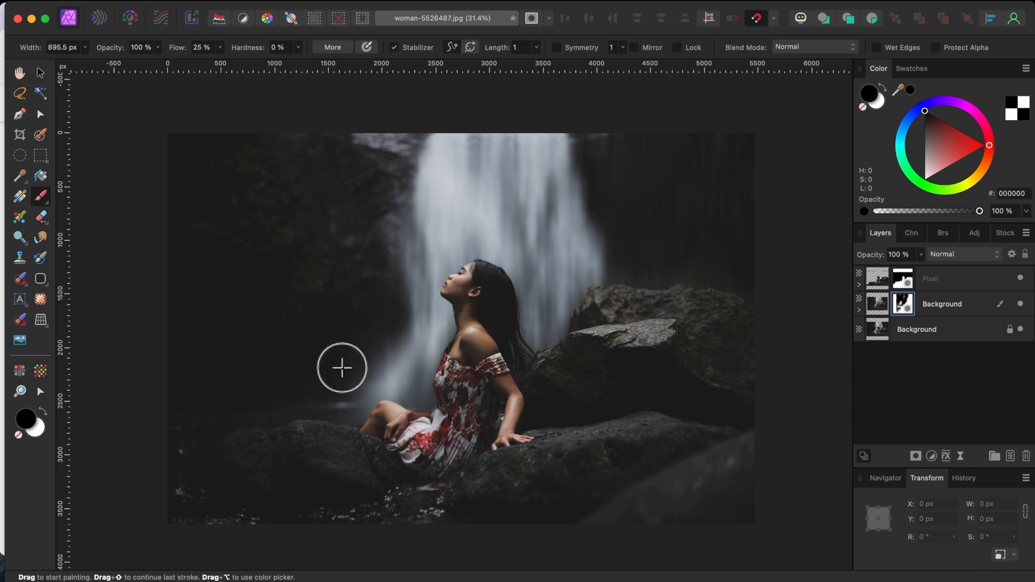
mouse_move(343, 234)
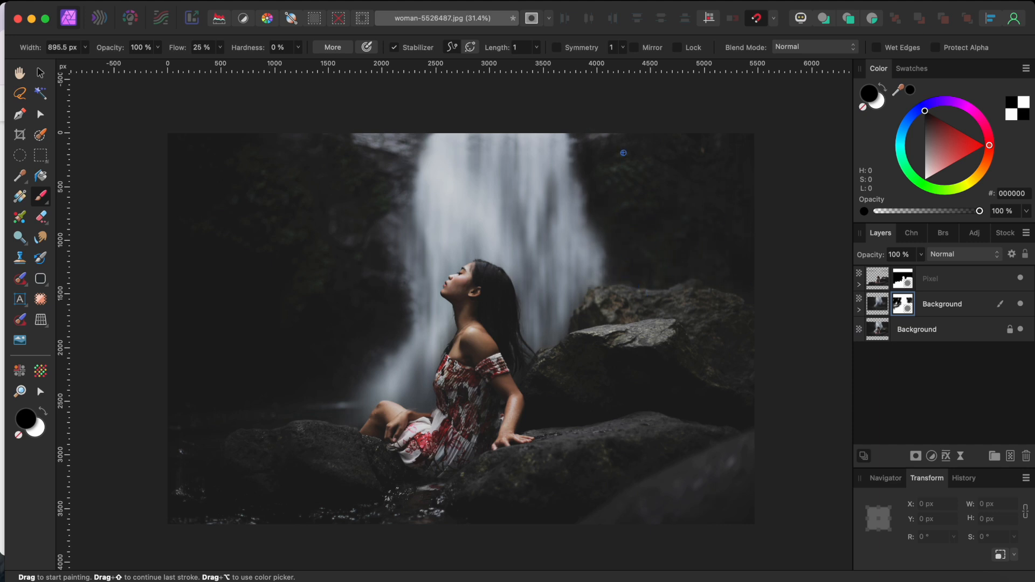
mouse_move(389, 202)
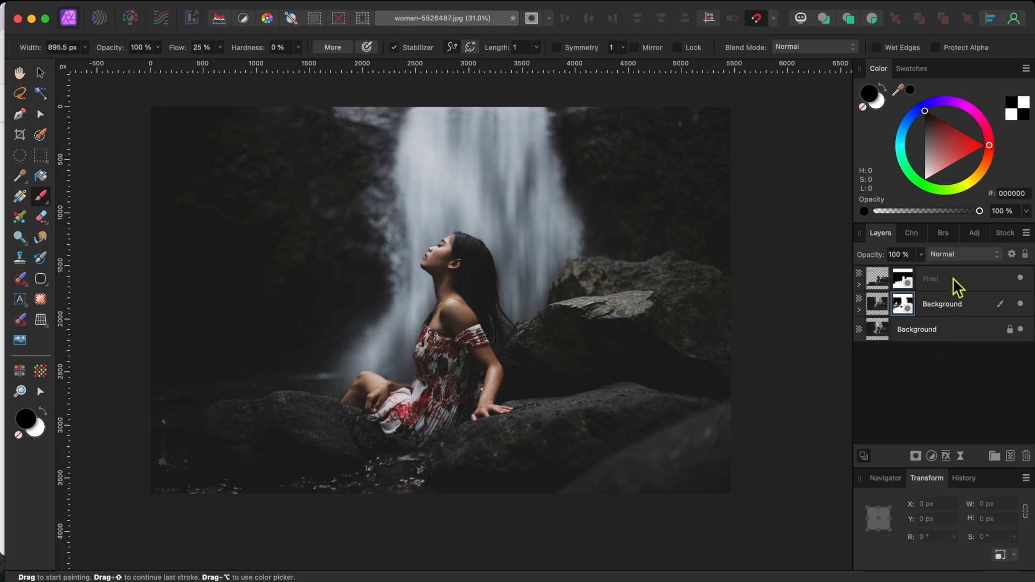
Shift-select the blurred Background layer together with the cut-out Pixel layer.
left_click(943, 304)
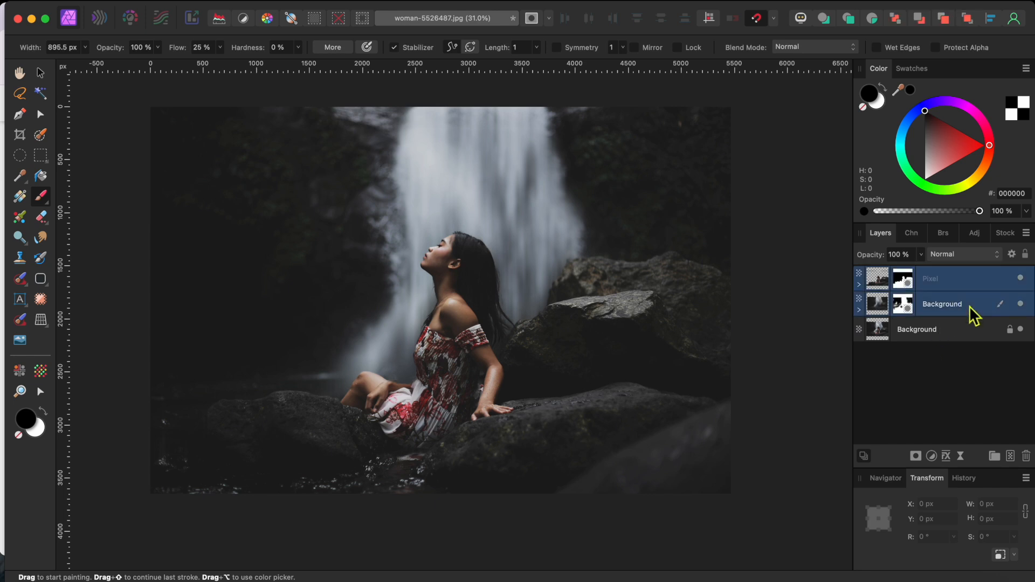